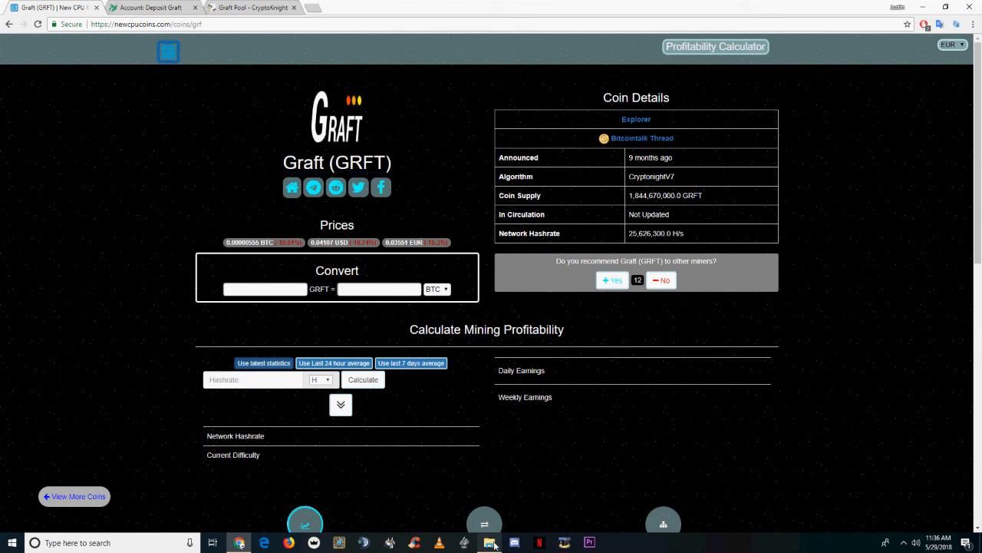
# Open the xmr-stak-win64 miner folder in File Explorer beside the Graft page
pyautogui.click(488, 543)
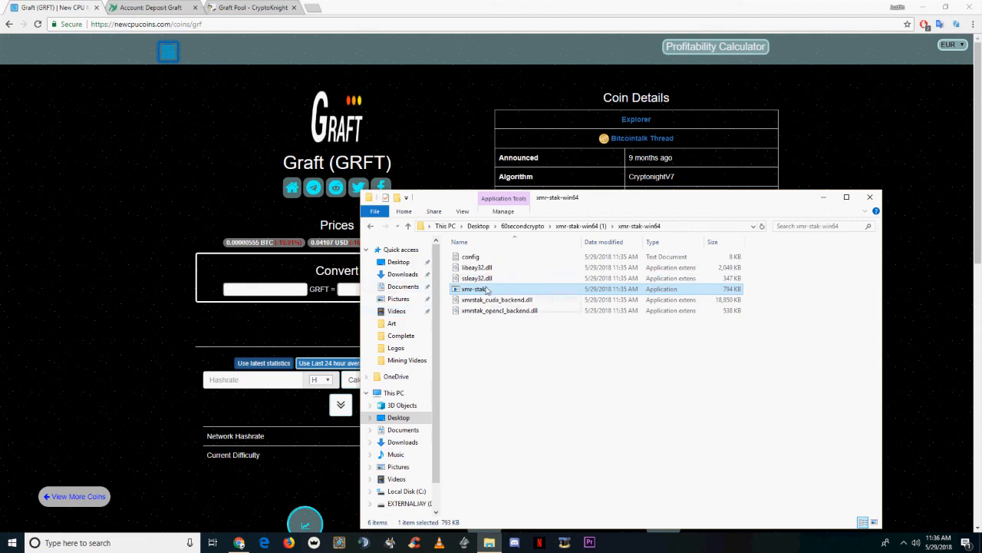
# Launch xmr-stak.exe and enter cryptonight_v7 as the mining currency
pyautogui.doubleClick(473, 289)
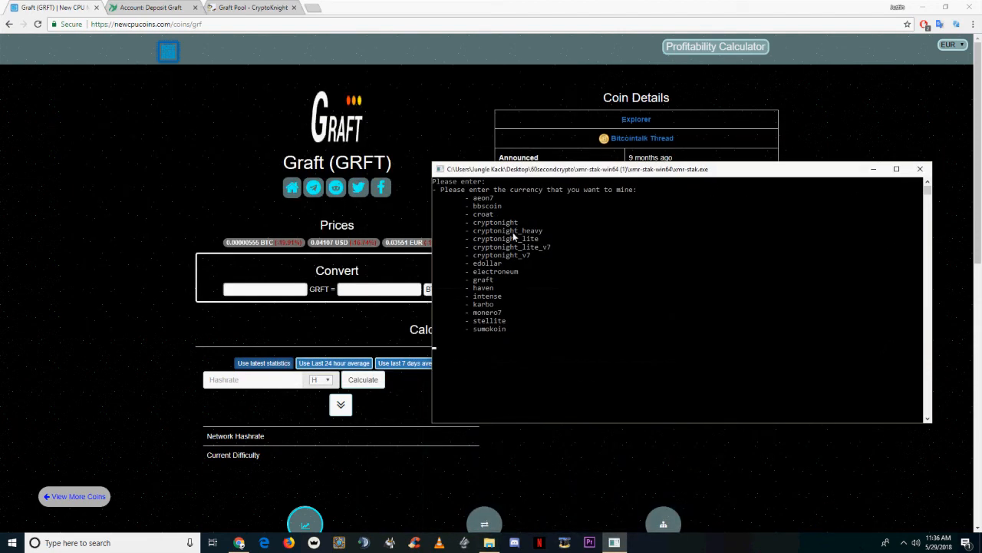
pyautogui.write('cryptonight_v7')
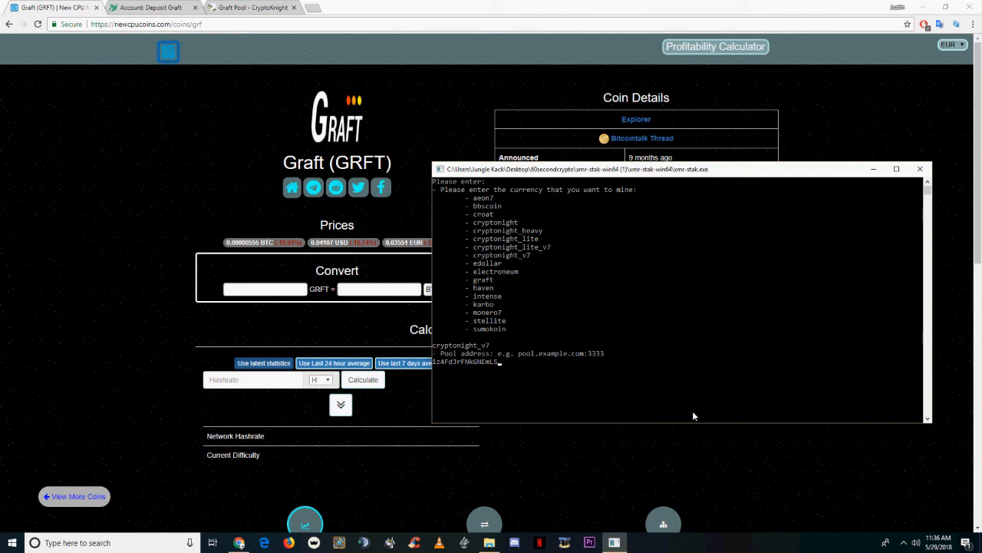
# View CryptoKnight's Graft connection details: graft.ingest.cryptoknight.cc, ports 9111–9113
pyautogui.click(250, 7)
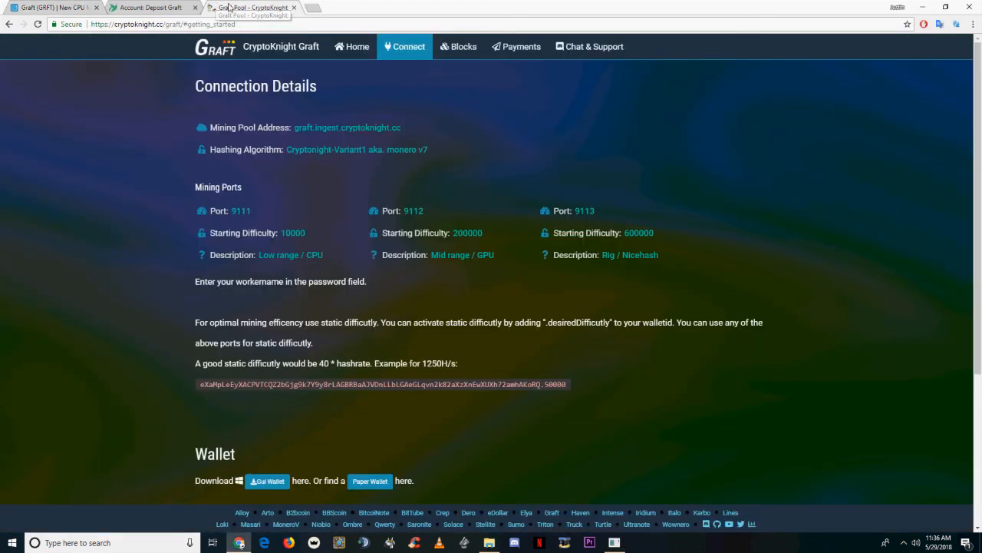
pyautogui.rightClick(346, 126)
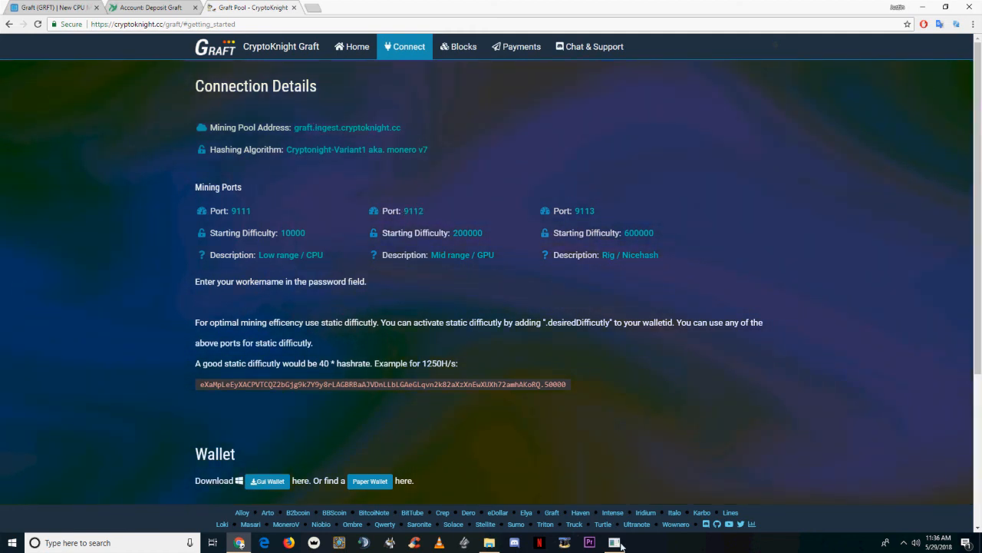
# Enter graft.ingest.cryptoknight.cc:9112 as the pool address in the miner console
pyautogui.click(614, 543)
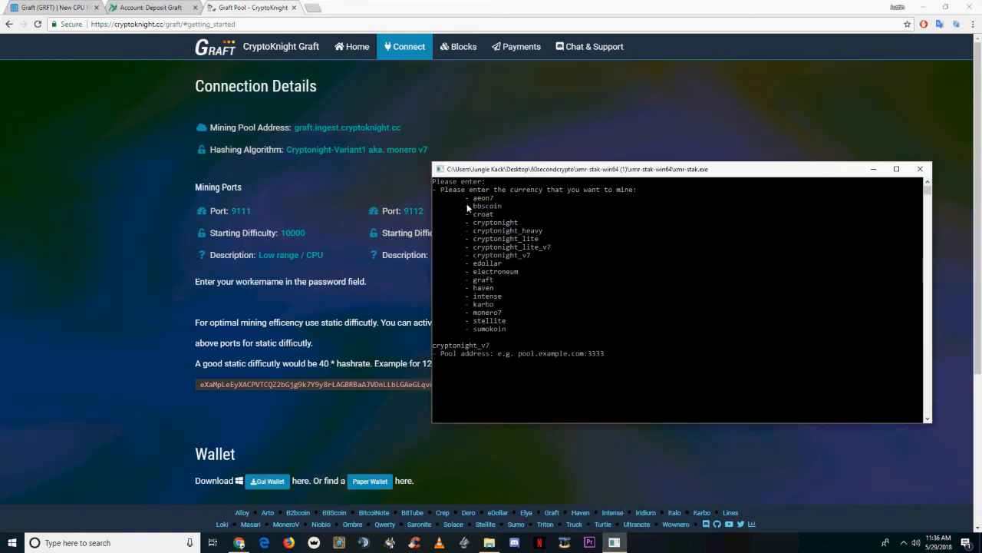
pyautogui.write('graft.ingest.cryptoknight.cc:')
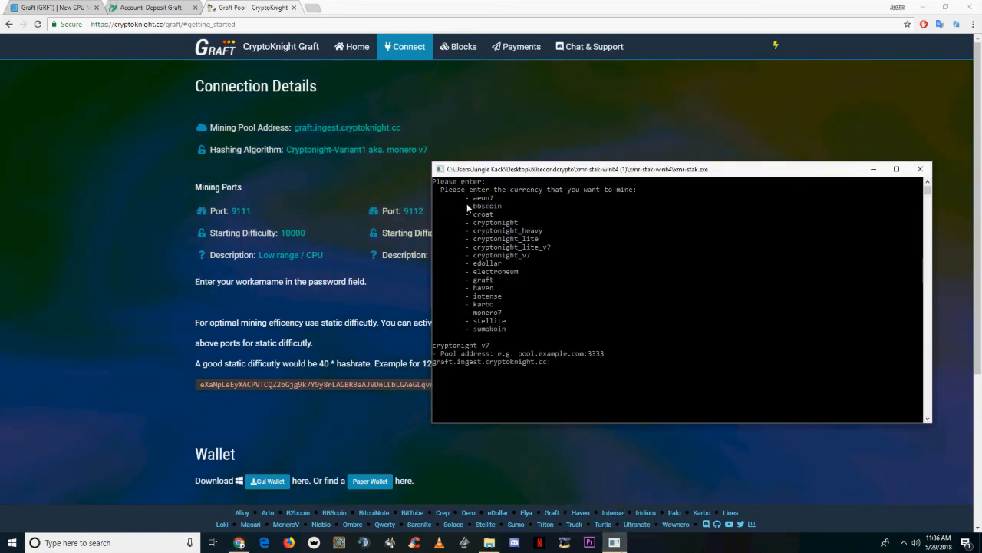
pyautogui.write('9112')
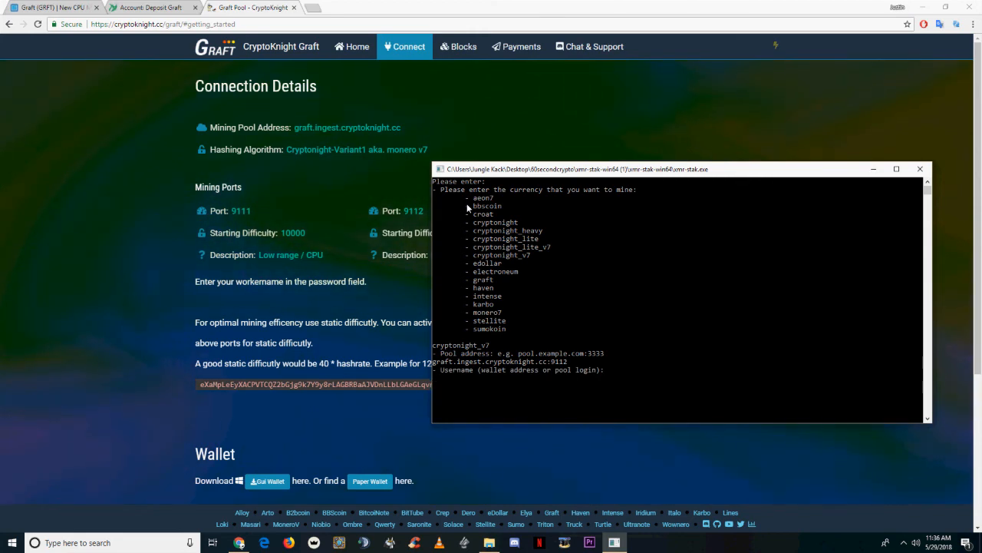
# Paste the TradeOgre Graft deposit address into the miner as the username
pyautogui.click(150, 7)
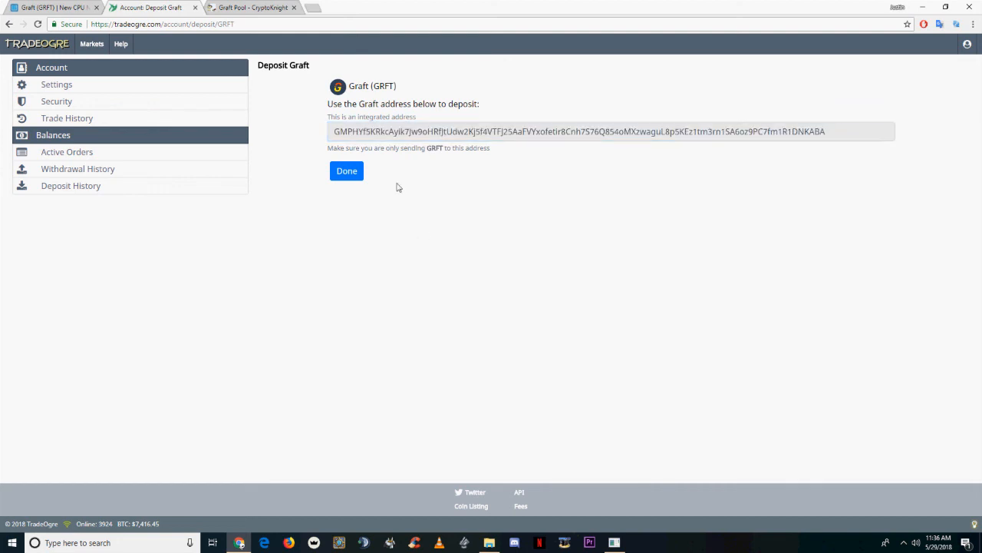
pyautogui.moveTo(302, 69)
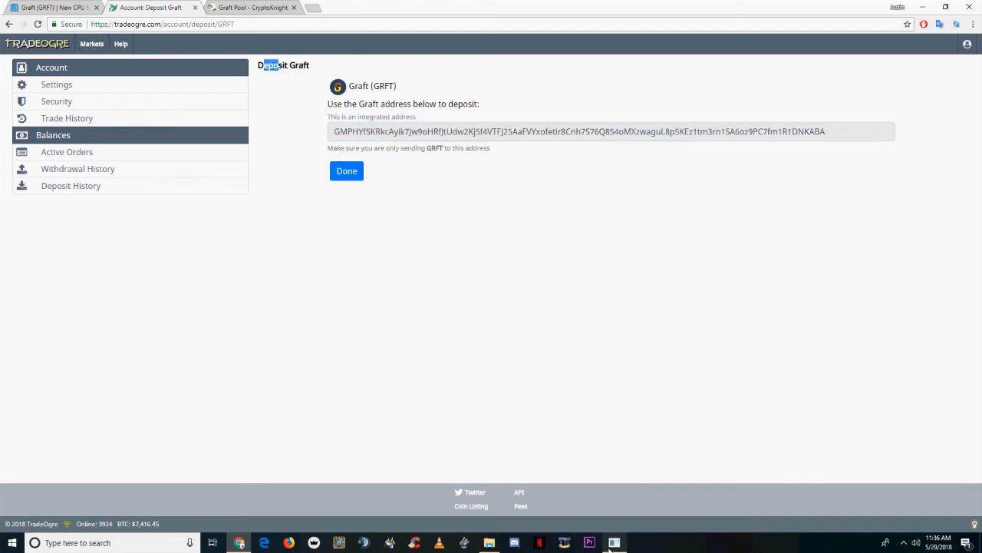
pyautogui.click(614, 543)
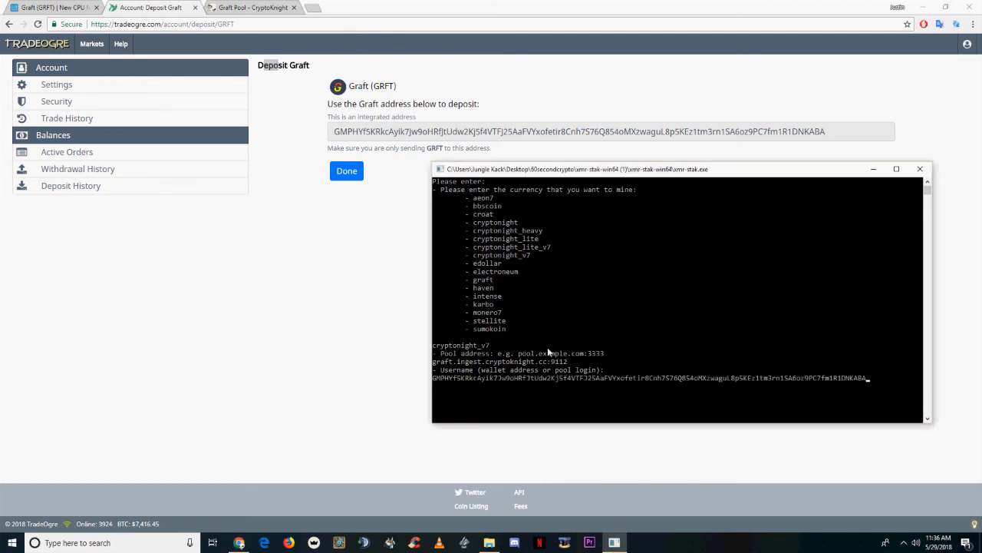